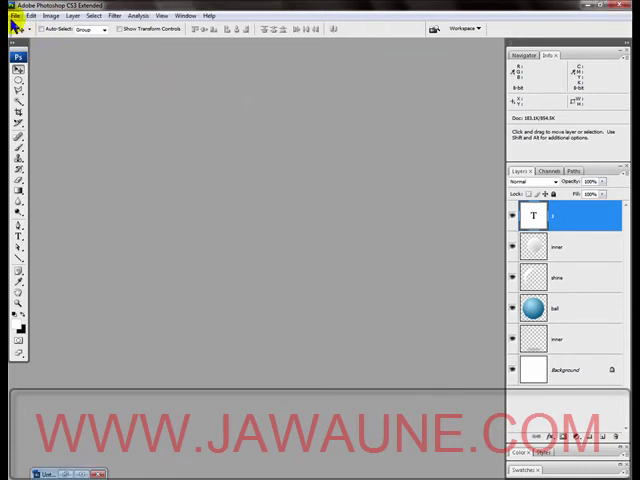
# Step: Create a new 250 x 250 px white document
pyautogui.click(12, 26)
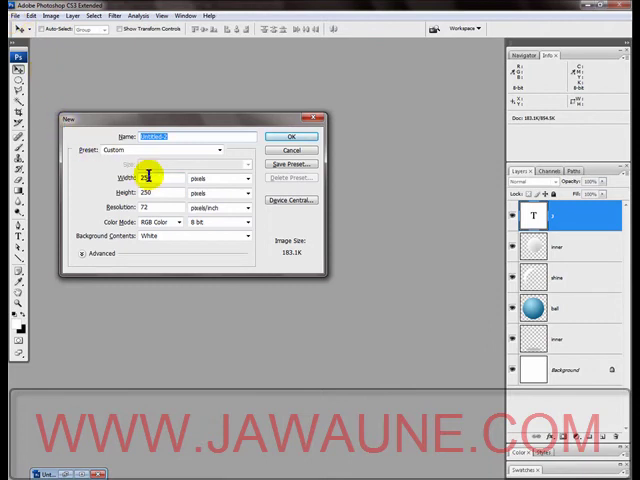
pyautogui.write('250')
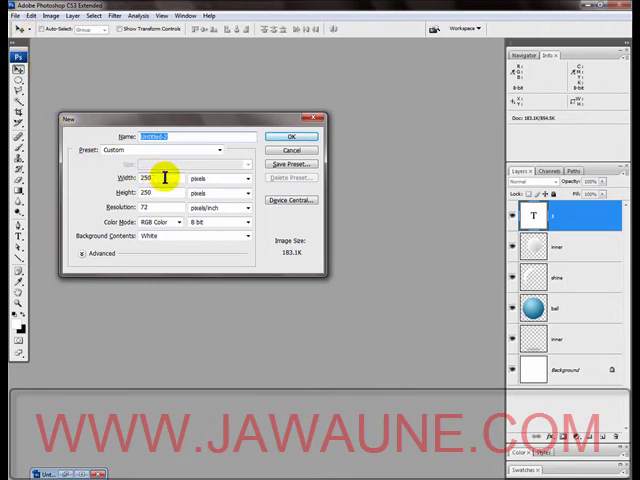
pyautogui.moveTo(160, 178)
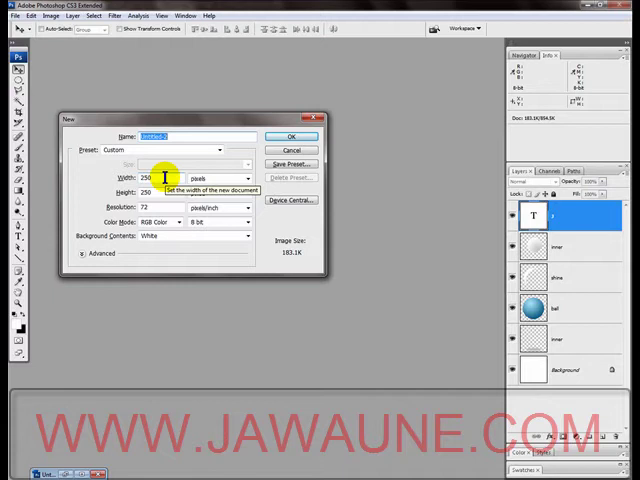
pyautogui.click(292, 136)
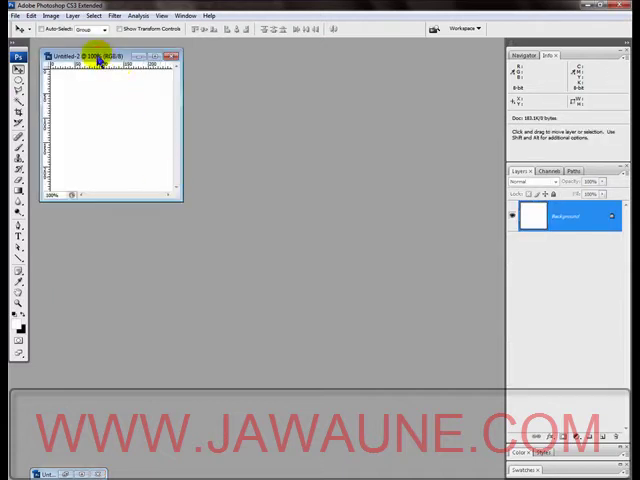
# Step: Move the document window aside and add a new empty layer named 'ba'
pyautogui.moveTo(100, 54); pyautogui.dragTo(160, 88)
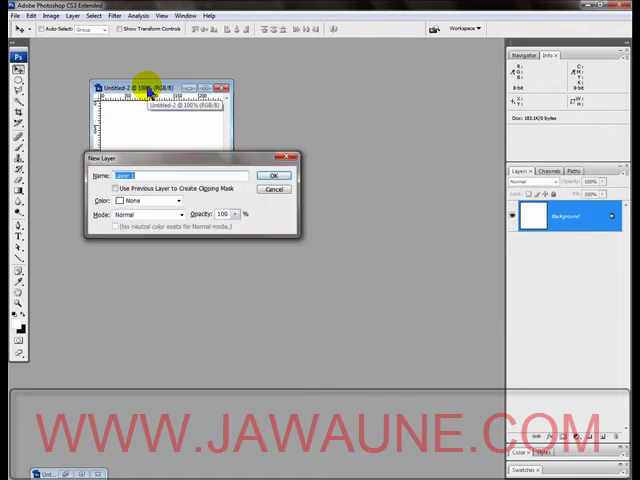
pyautogui.write('ba')
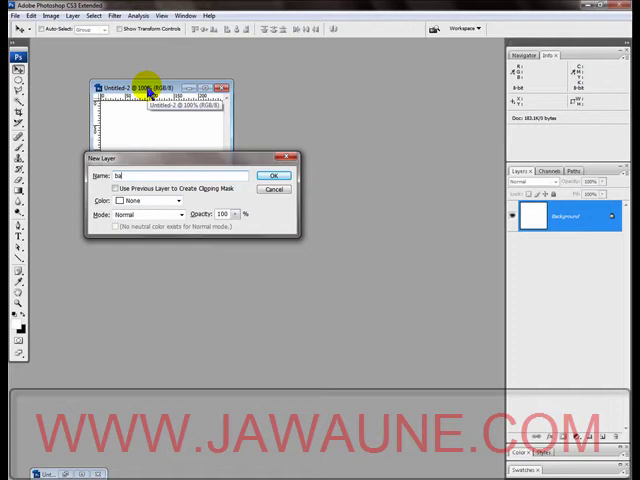
pyautogui.click(276, 176)
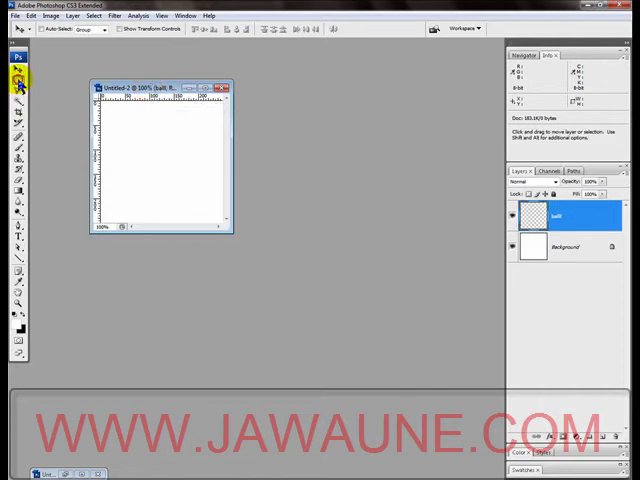
# Step: Draw a large circular selection with the Elliptical Marquee Tool
pyautogui.click(10, 76)
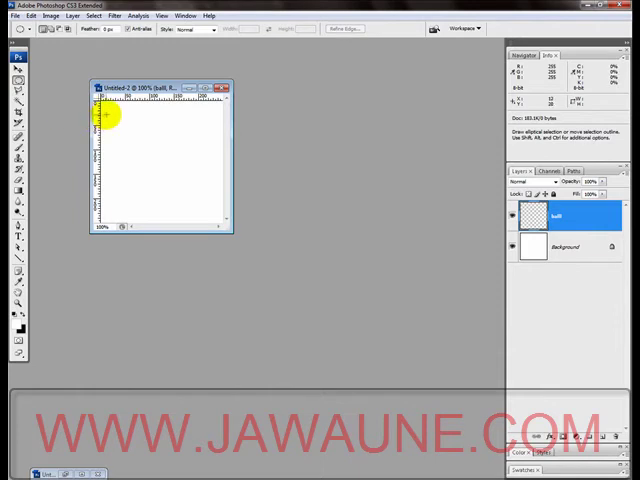
pyautogui.moveTo(110, 116); pyautogui.dragTo(216, 224)
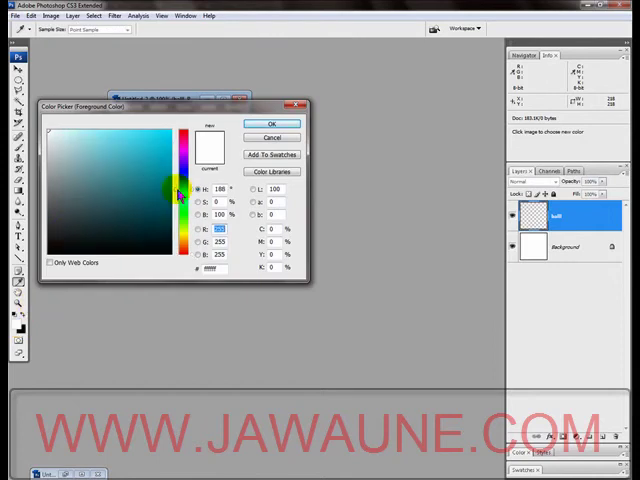
# Step: Set a light blue foreground and a dark blue background colour
pyautogui.click(82, 136)
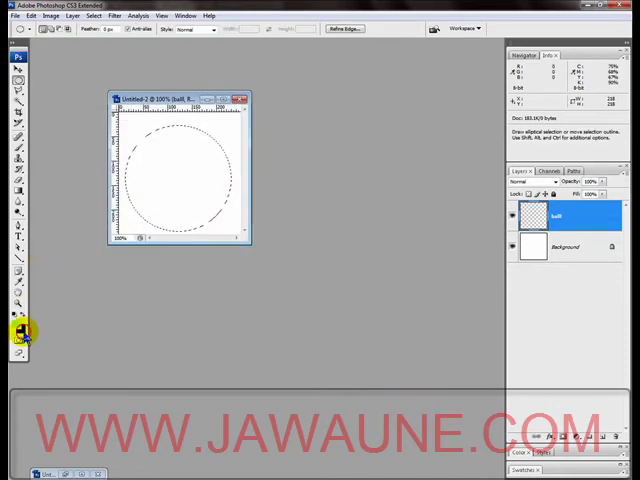
pyautogui.click(18, 332)
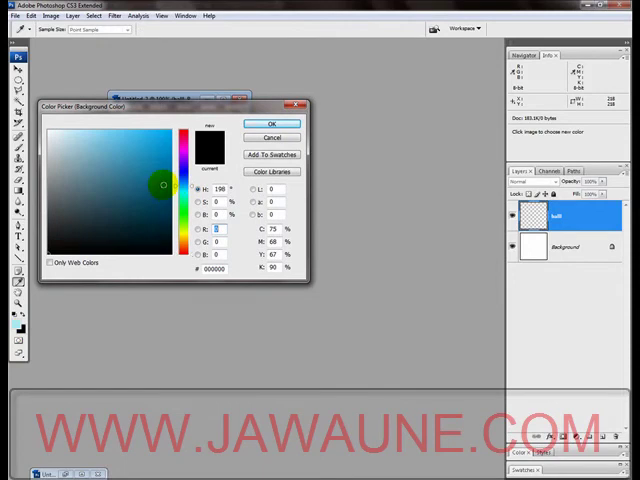
pyautogui.click(160, 196)
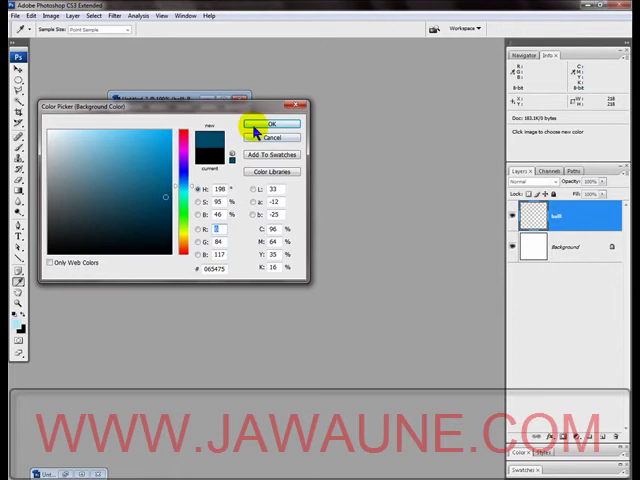
pyautogui.click(270, 124)
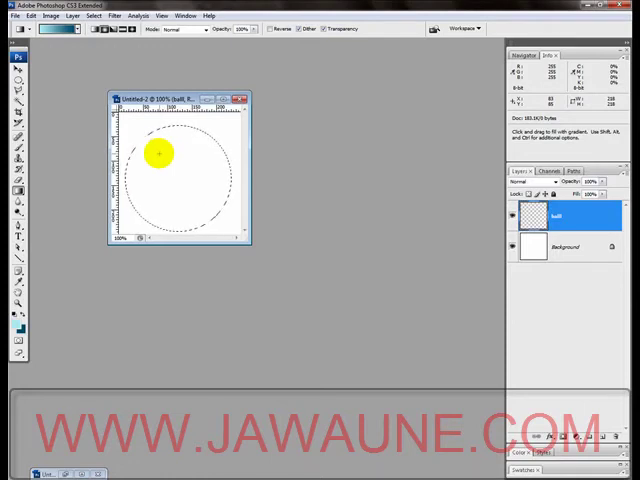
# Step: Fill the circle with a radial blue gradient, lightest at its upper left
pyautogui.moveTo(156, 152); pyautogui.dragTo(176, 184)
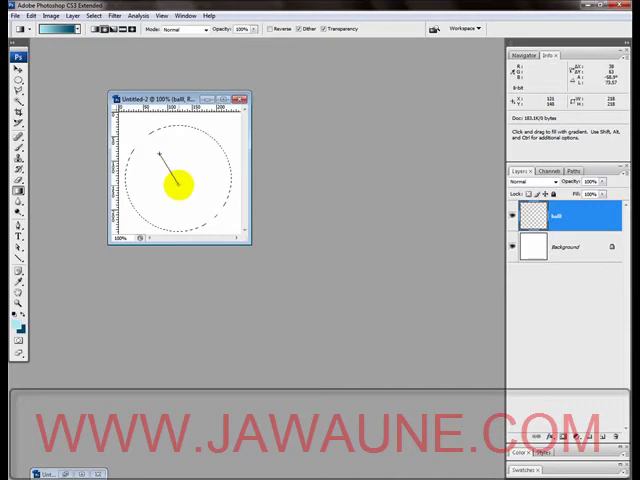
pyautogui.moveTo(158, 152); pyautogui.dragTo(218, 218)
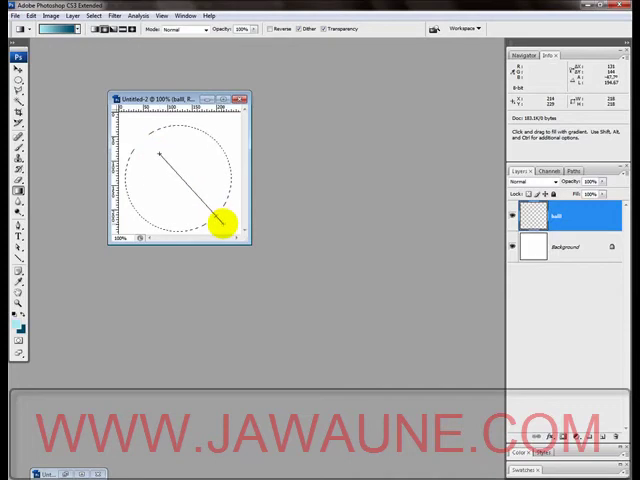
pyautogui.moveTo(156, 152); pyautogui.dragTo(212, 218)
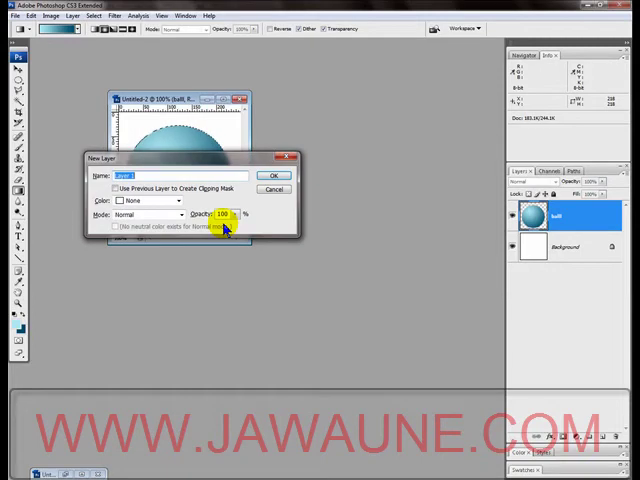
# Step: Add a new layer named 'shine' above the ball
pyautogui.write('shine')
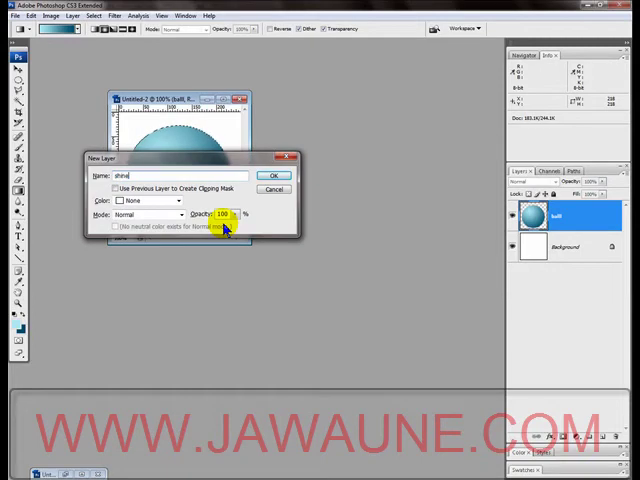
pyautogui.click(274, 176)
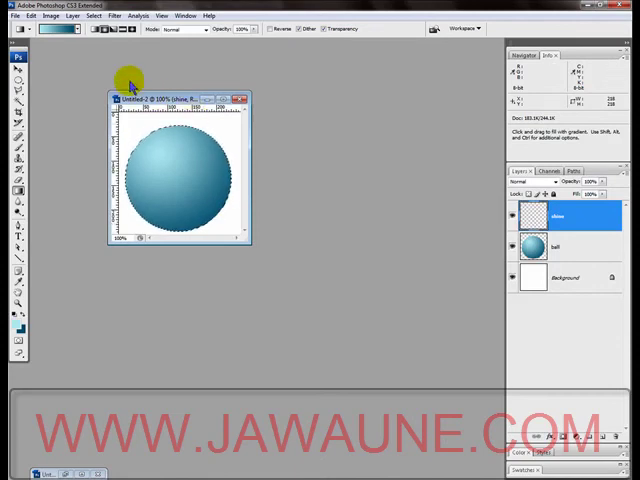
# Step: Contract the circular selection slightly inward via Select > Modify > Contract
pyautogui.click(92, 16)
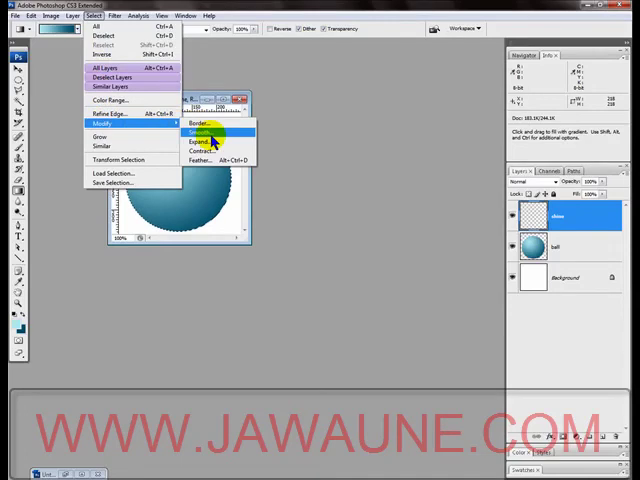
pyautogui.click(204, 152)
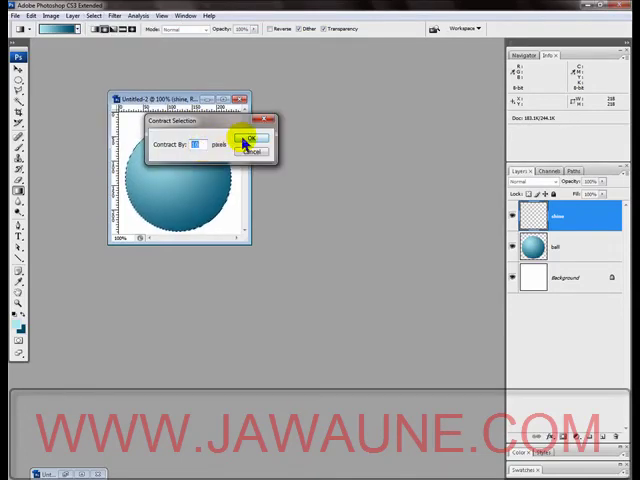
pyautogui.click(248, 136)
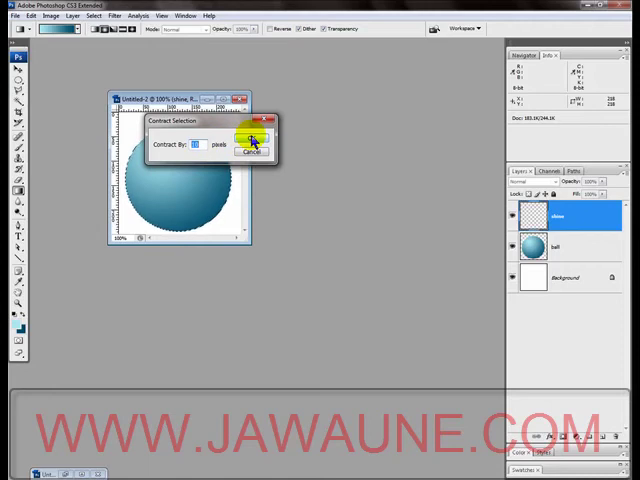
pyautogui.click(248, 138)
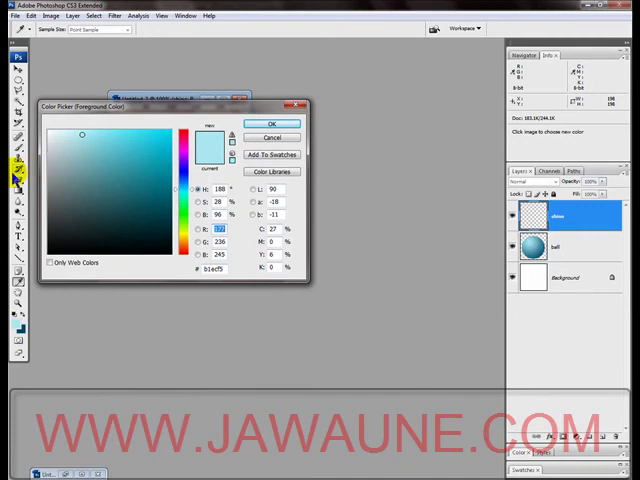
# Step: Set the foreground colour to a pale cyan
pyautogui.click(58, 132)
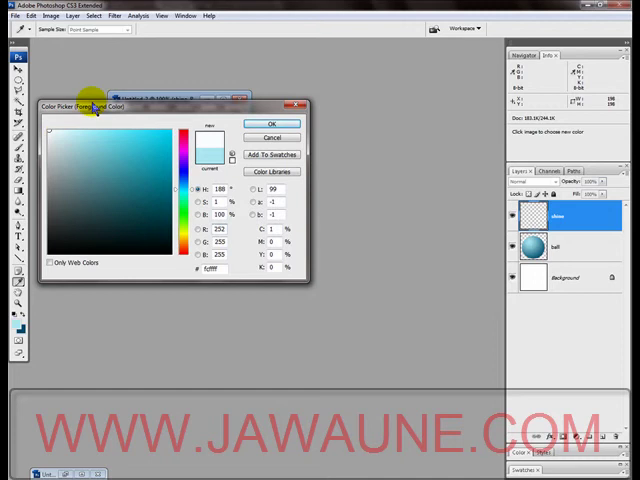
pyautogui.click(272, 122)
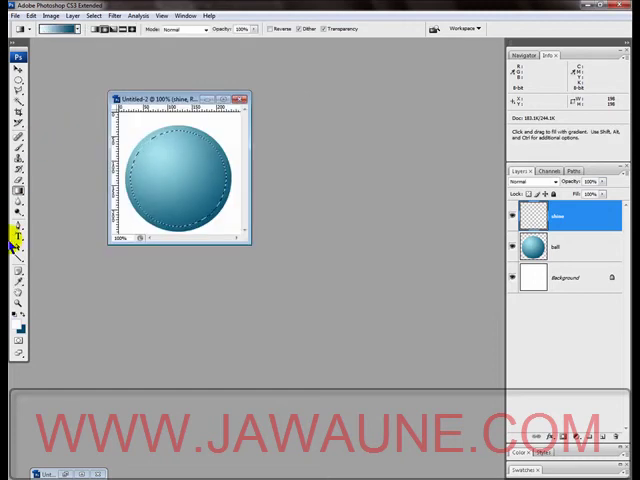
pyautogui.moveTo(12, 244)
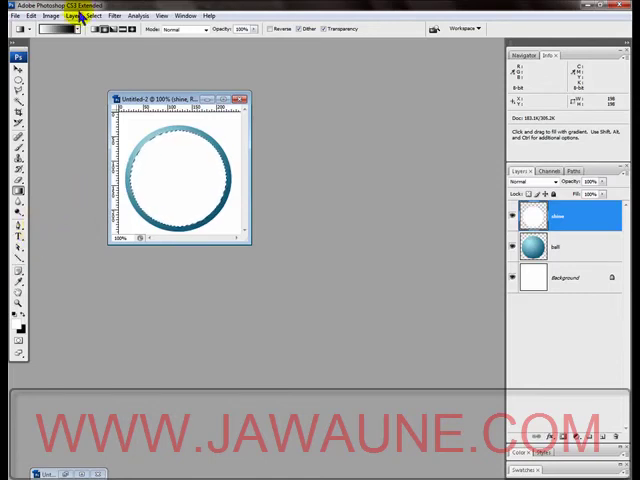
# Step: Expand the circular selection and reposition it on the ball
pyautogui.click(96, 16)
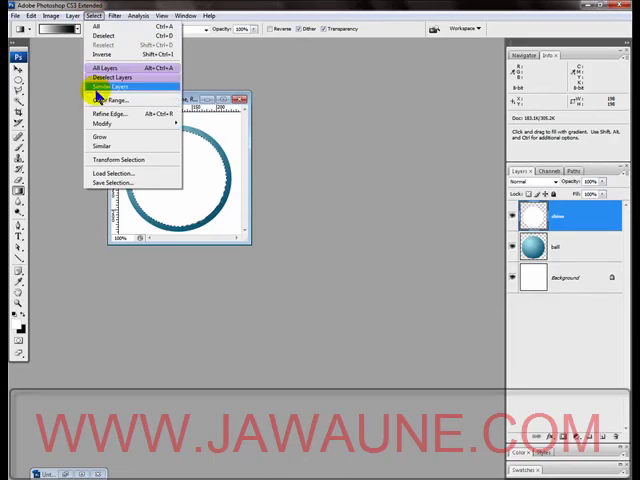
pyautogui.moveTo(100, 122)
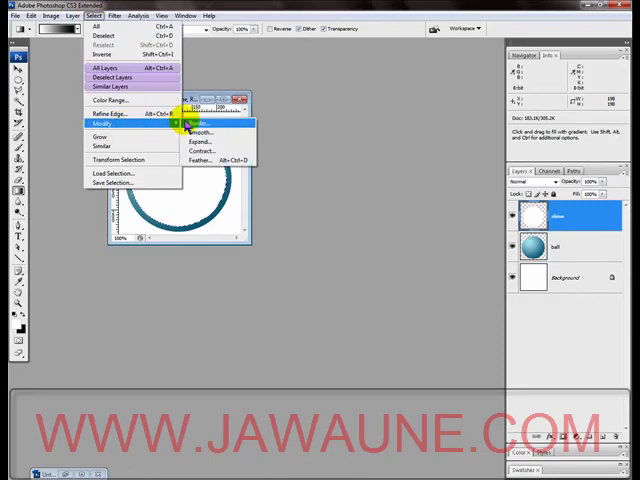
pyautogui.moveTo(200, 142)
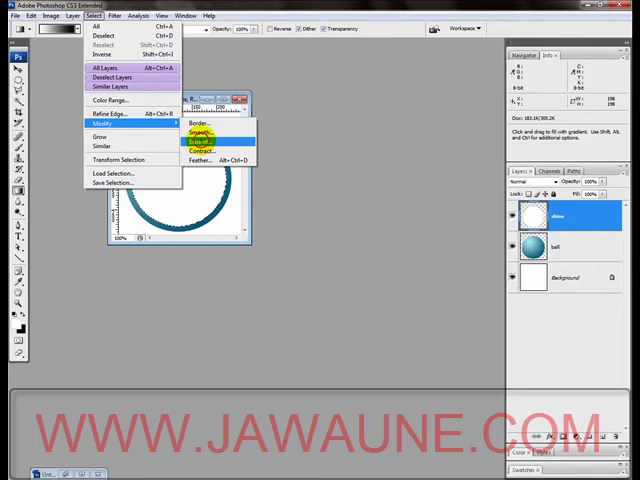
pyautogui.click(200, 142)
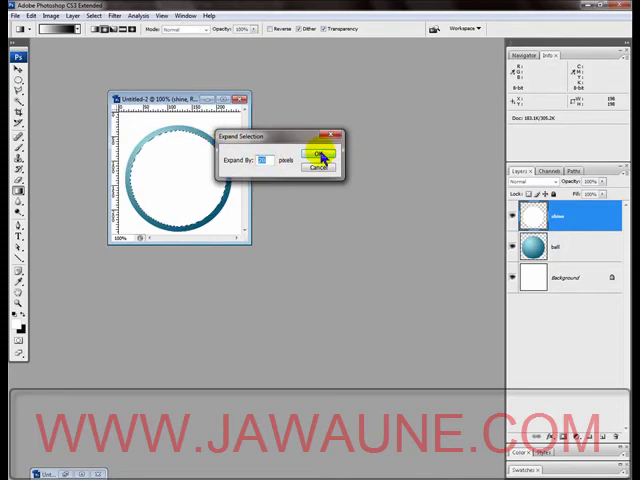
pyautogui.click(318, 156)
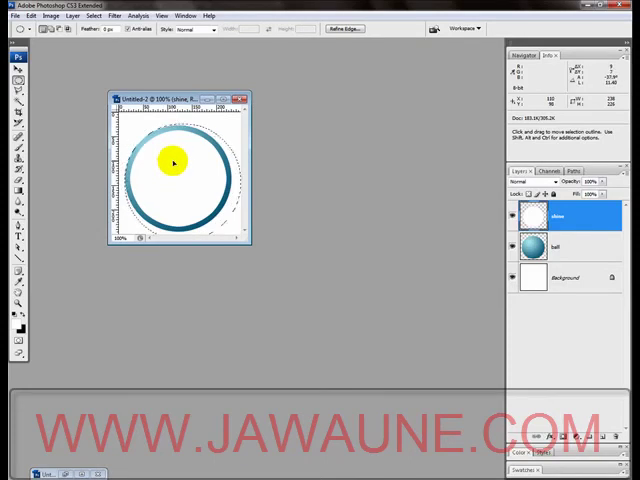
pyautogui.moveTo(172, 164); pyautogui.dragTo(188, 176)
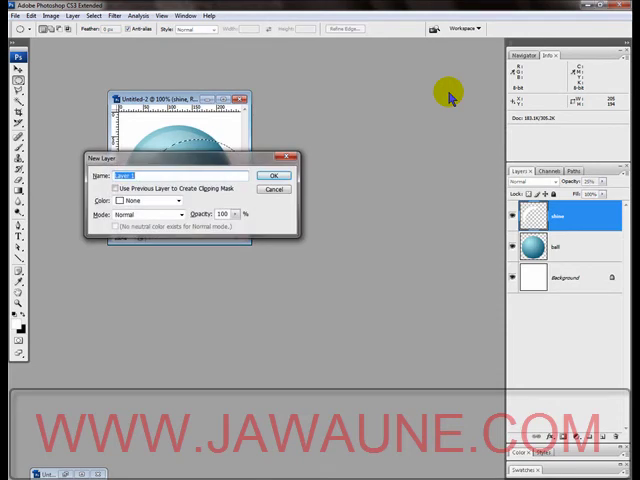
# Step: Add a new layer and contract the circular selection inside the ball's edge
pyautogui.click(276, 176)
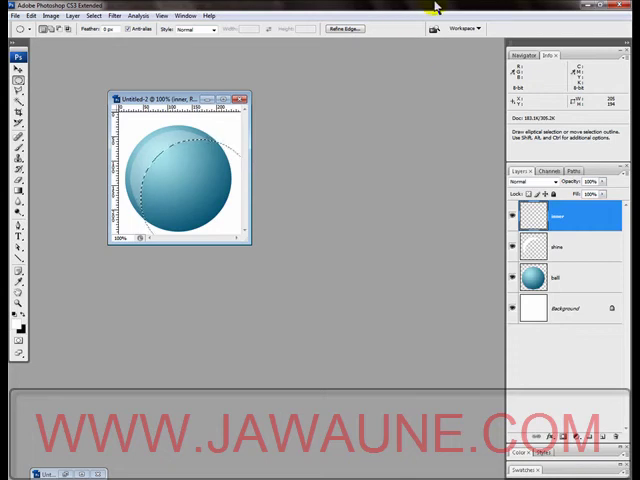
pyautogui.click(96, 16)
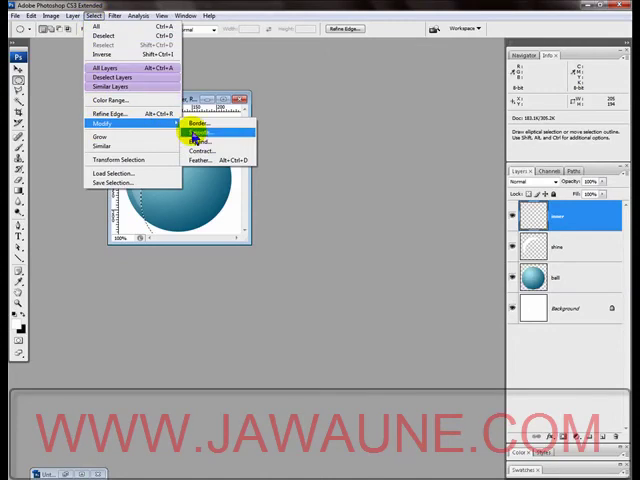
pyautogui.click(202, 152)
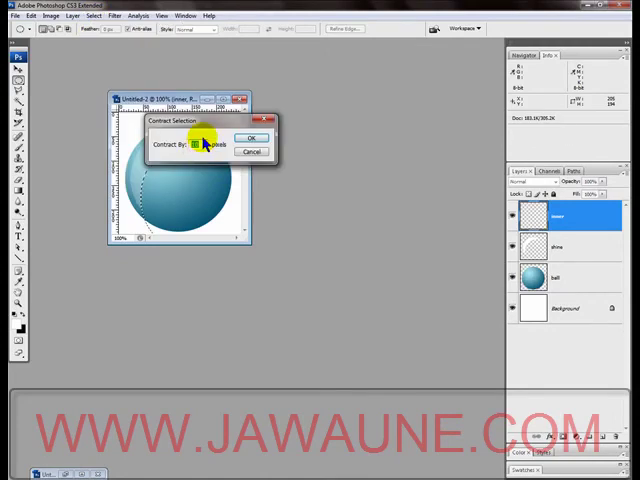
pyautogui.click(204, 144)
pyautogui.write('40')
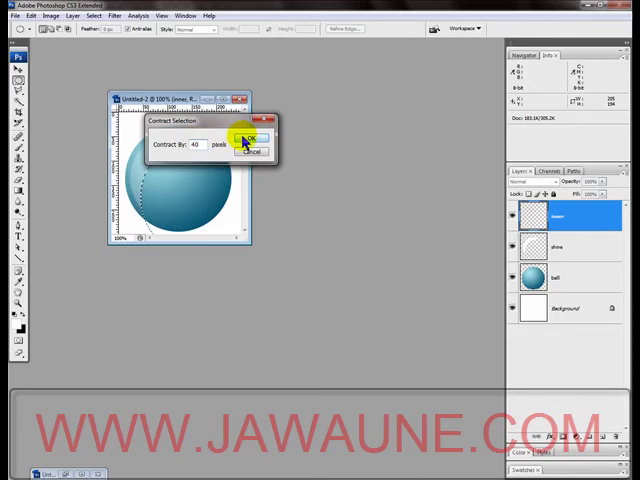
pyautogui.click(252, 136)
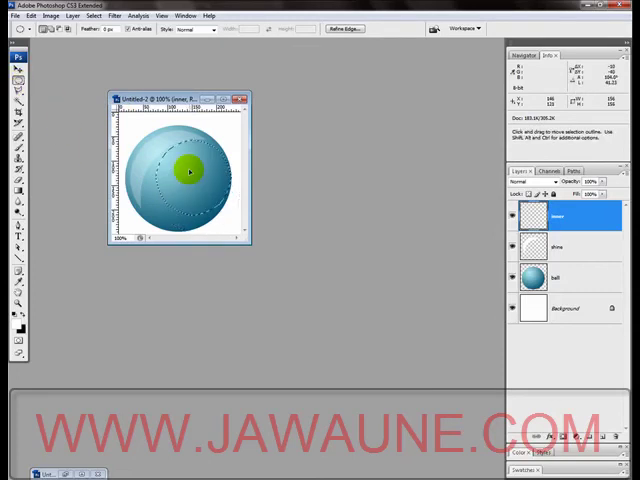
# Step: Nudge the selection, set a white foreground and fill it with a preset light gradient
pyautogui.moveTo(188, 172); pyautogui.dragTo(182, 166)
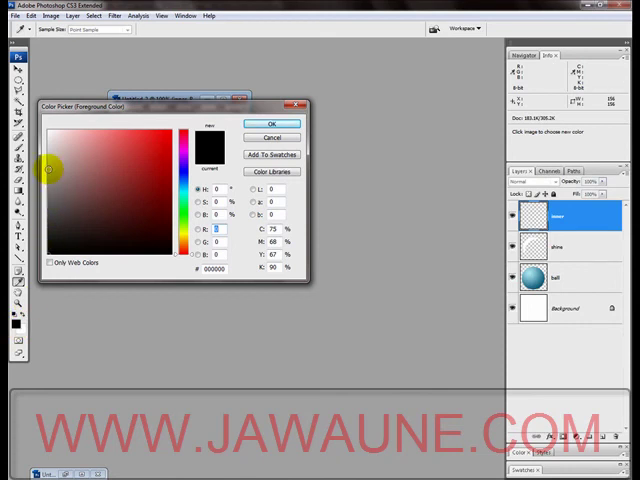
pyautogui.moveTo(48, 160)
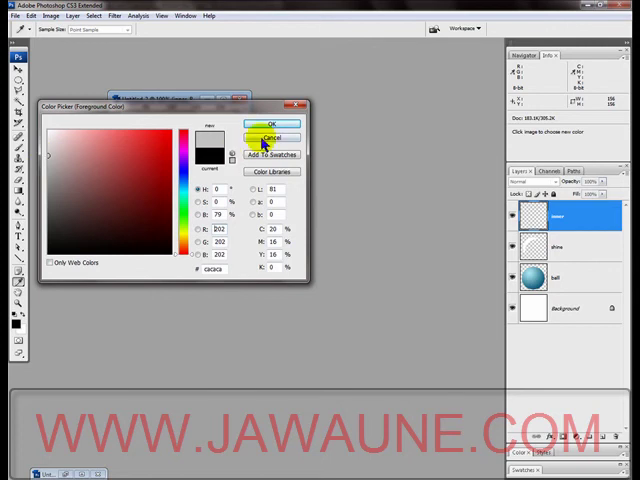
pyautogui.click(270, 124)
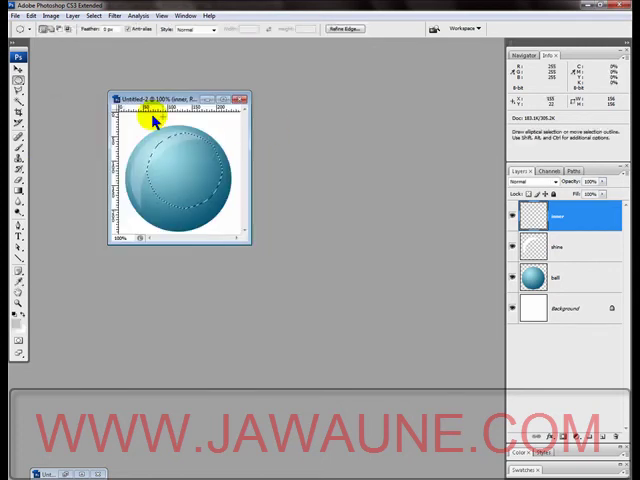
pyautogui.click(14, 194)
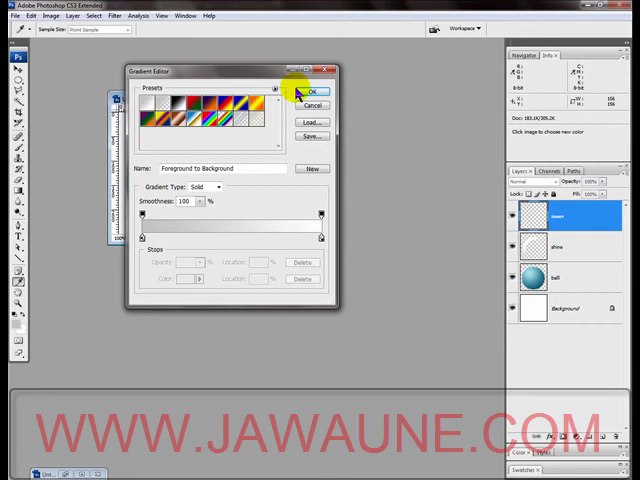
pyautogui.click(312, 92)
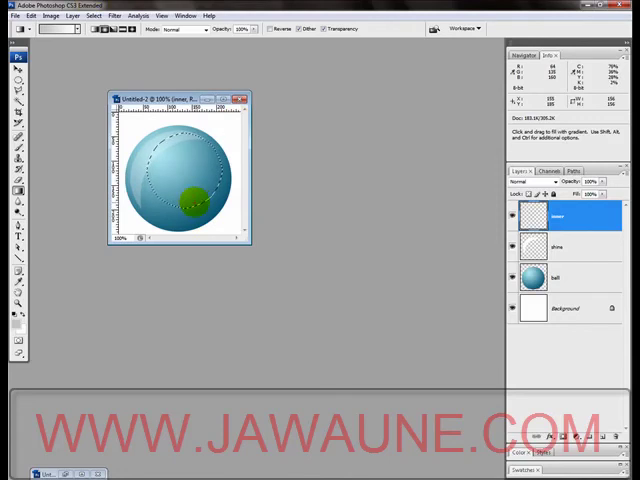
pyautogui.moveTo(200, 210); pyautogui.dragTo(148, 144)
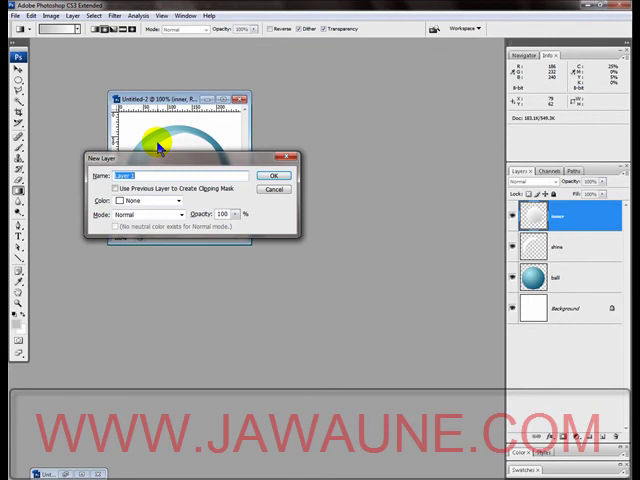
# Step: Add a new layer named 'shadow'
pyautogui.write('sha')
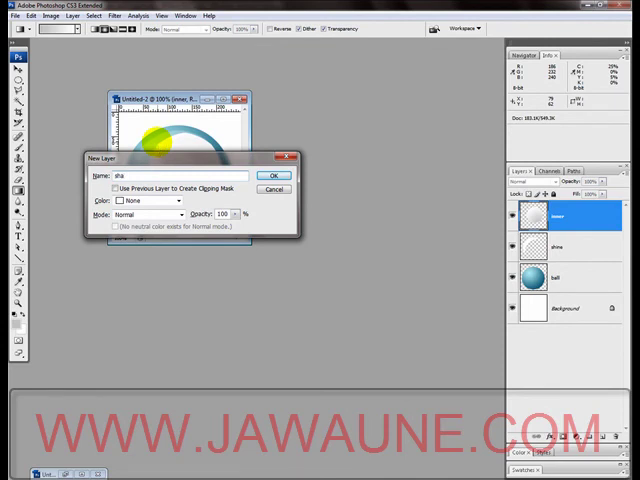
pyautogui.click(274, 176)
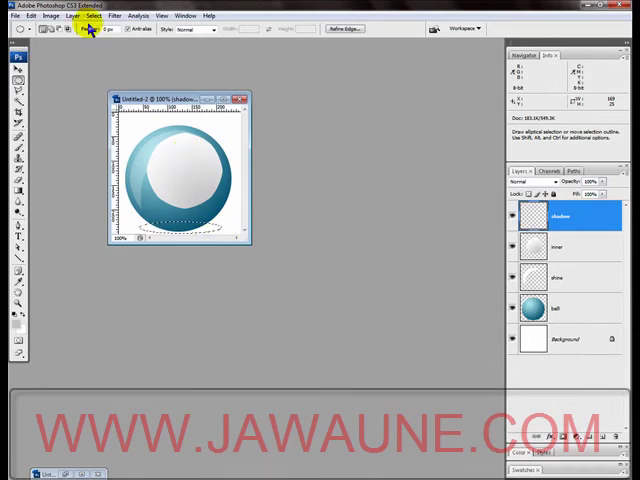
# Step: Feather the elliptical selection beneath the ball for a soft shadow edge
pyautogui.click(90, 16)
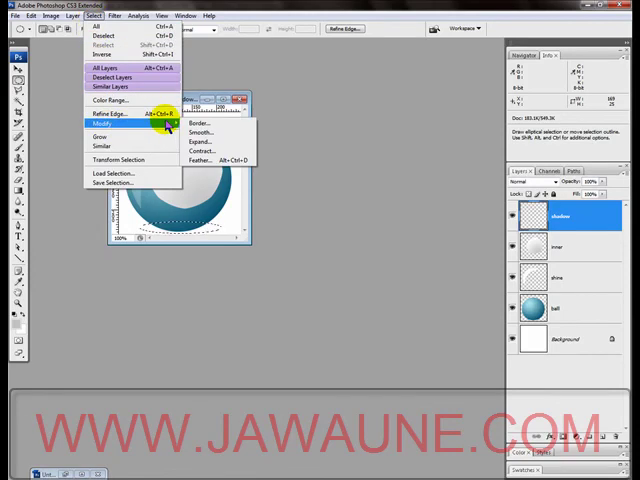
pyautogui.moveTo(200, 160)
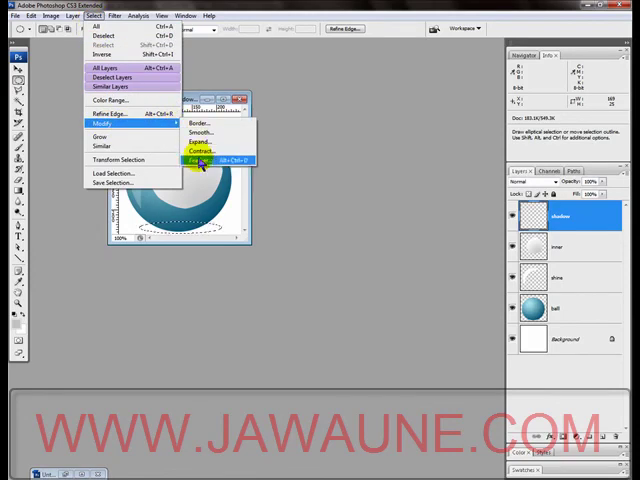
pyautogui.click(198, 160)
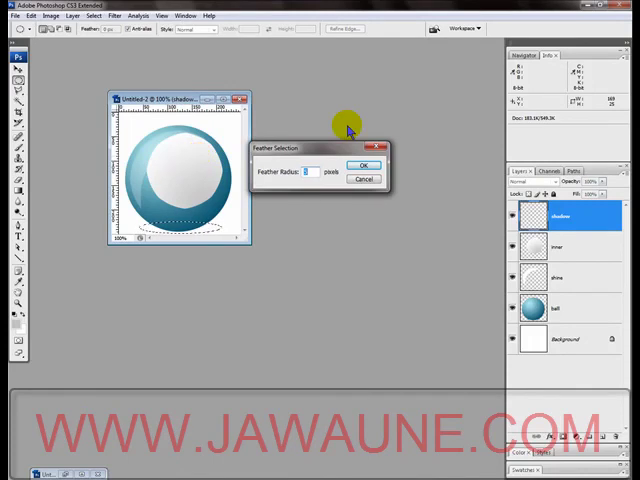
pyautogui.click(364, 164)
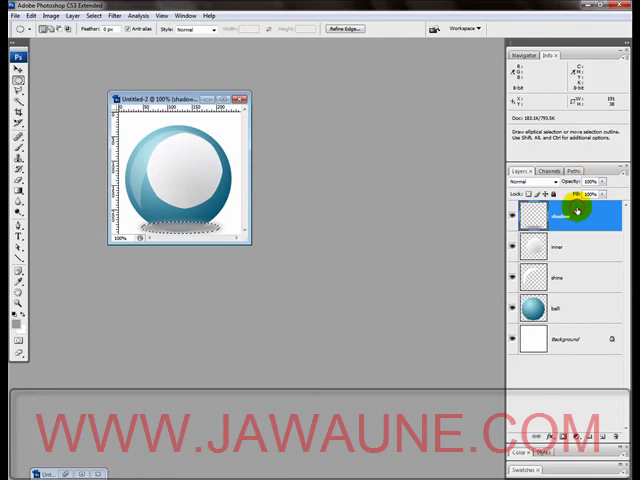
# Step: Move the shadow layer down to sit just above the Background layer
pyautogui.click(562, 312)
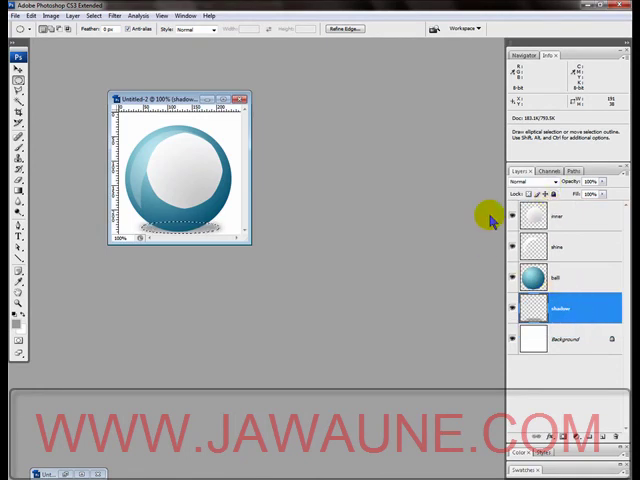
pyautogui.moveTo(392, 144)
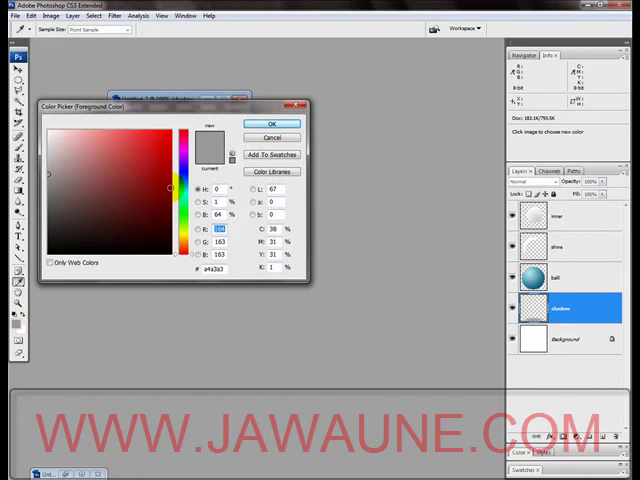
# Step: Set the foreground colour to blue
pyautogui.click(188, 196)
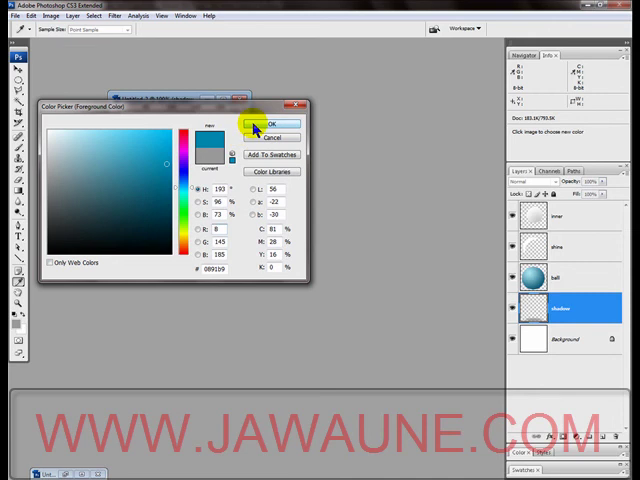
pyautogui.click(268, 122)
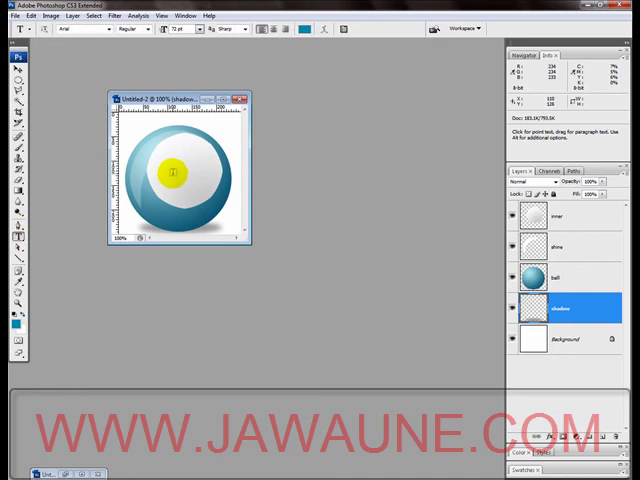
# Step: Add the letter J as blue text at the ball's centre
pyautogui.click(174, 170)
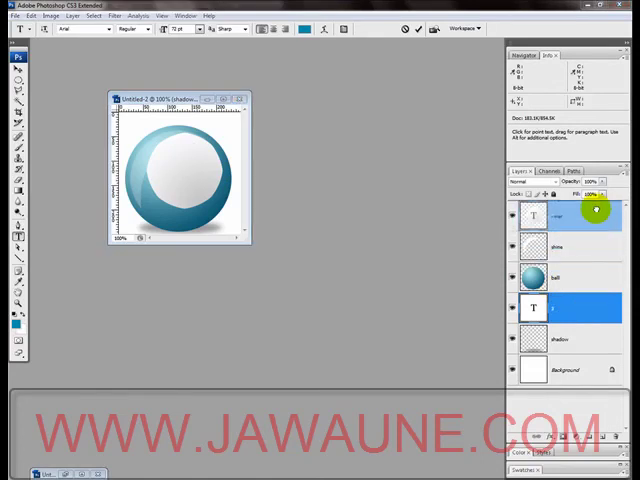
pyautogui.write('J')
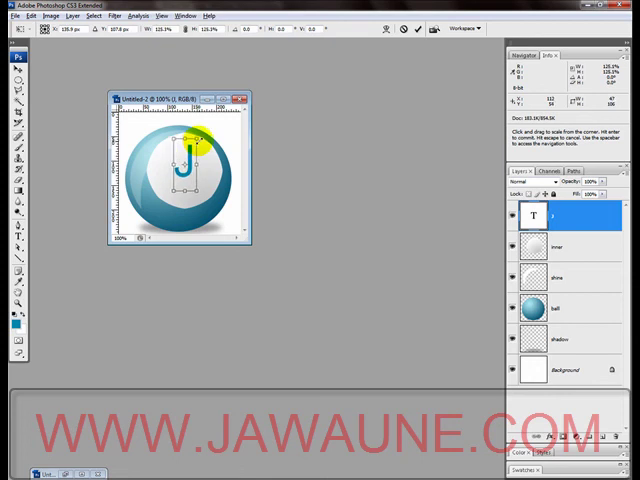
# Step: Drag the blue J onto the white inner circle and slant it with a Skew transform
pyautogui.moveTo(190, 144); pyautogui.dragTo(178, 160)
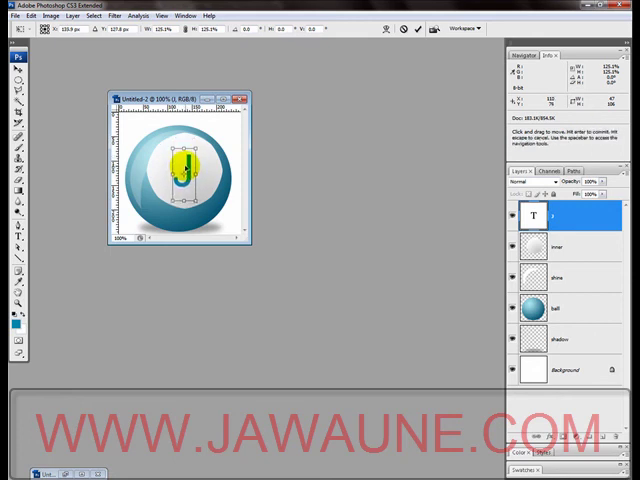
pyautogui.rightClick(184, 164)
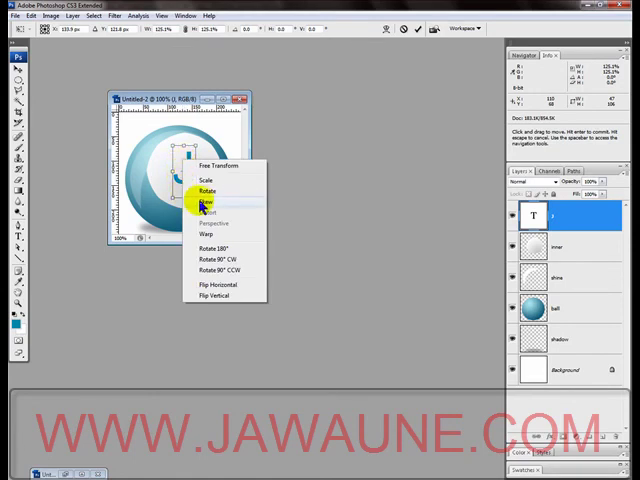
pyautogui.click(204, 200)
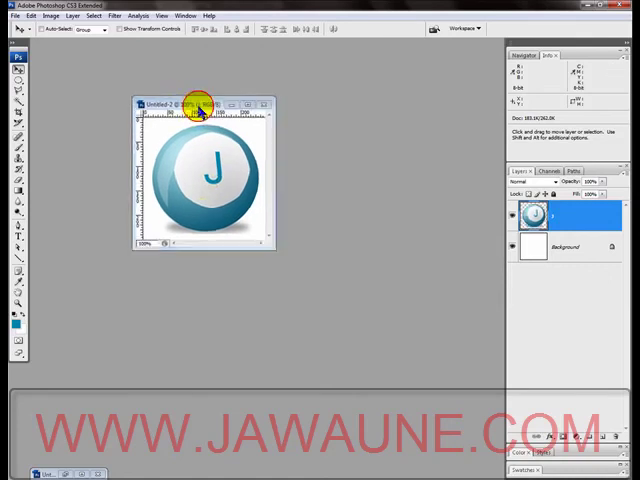
# Step: Set the merged copy's window aside and bring the layered original forward beside it
pyautogui.moveTo(196, 104); pyautogui.dragTo(288, 130)
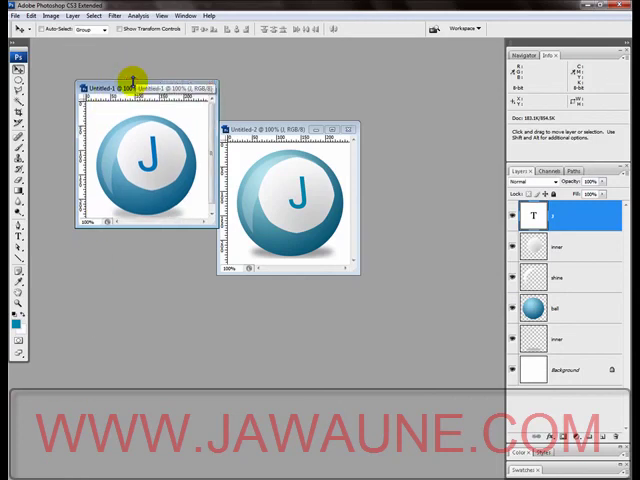
pyautogui.click(130, 84)
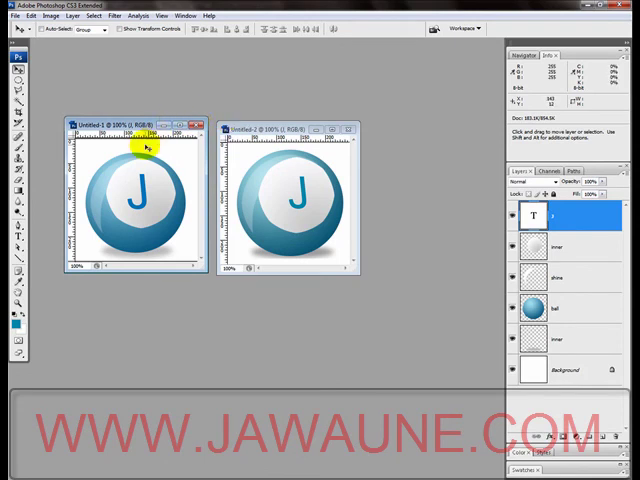
pyautogui.moveTo(136, 160)
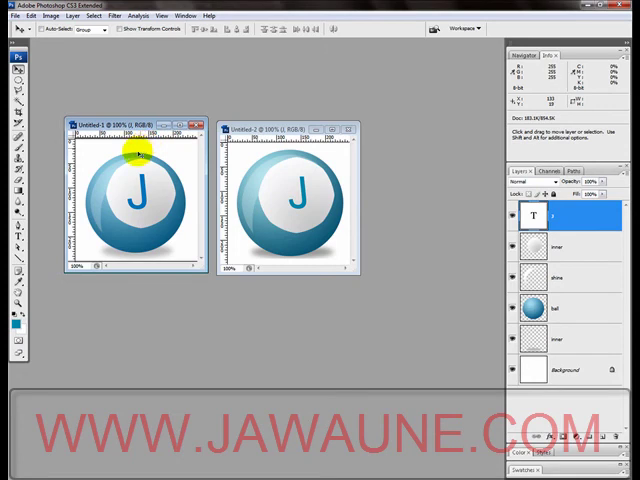